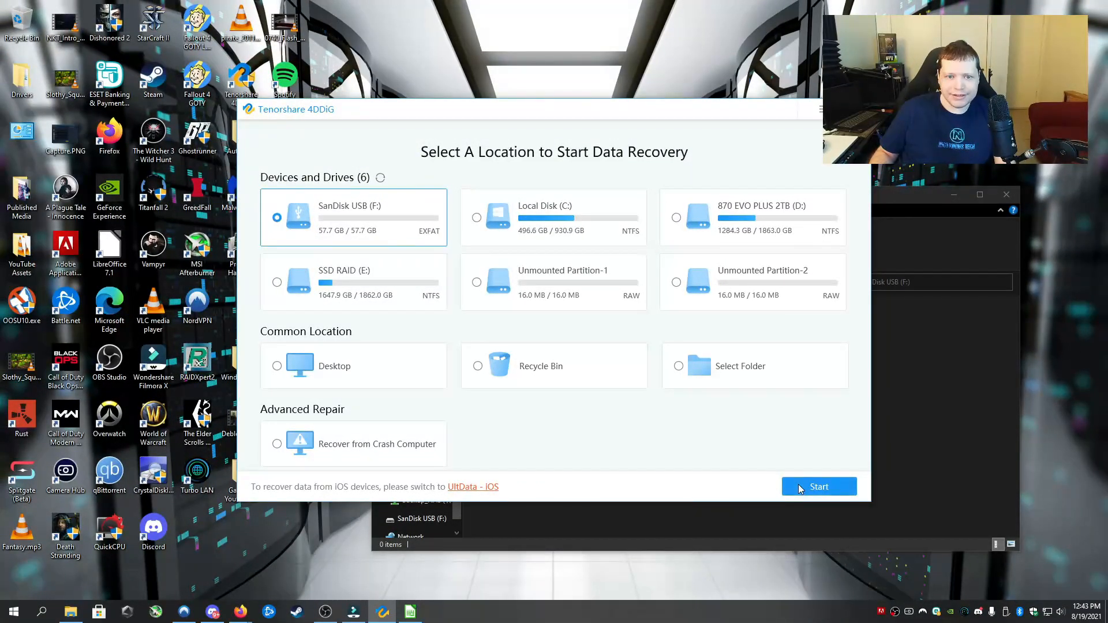
- Start a fast scan of the SanDisk USB (F:) drive
click(818, 486)
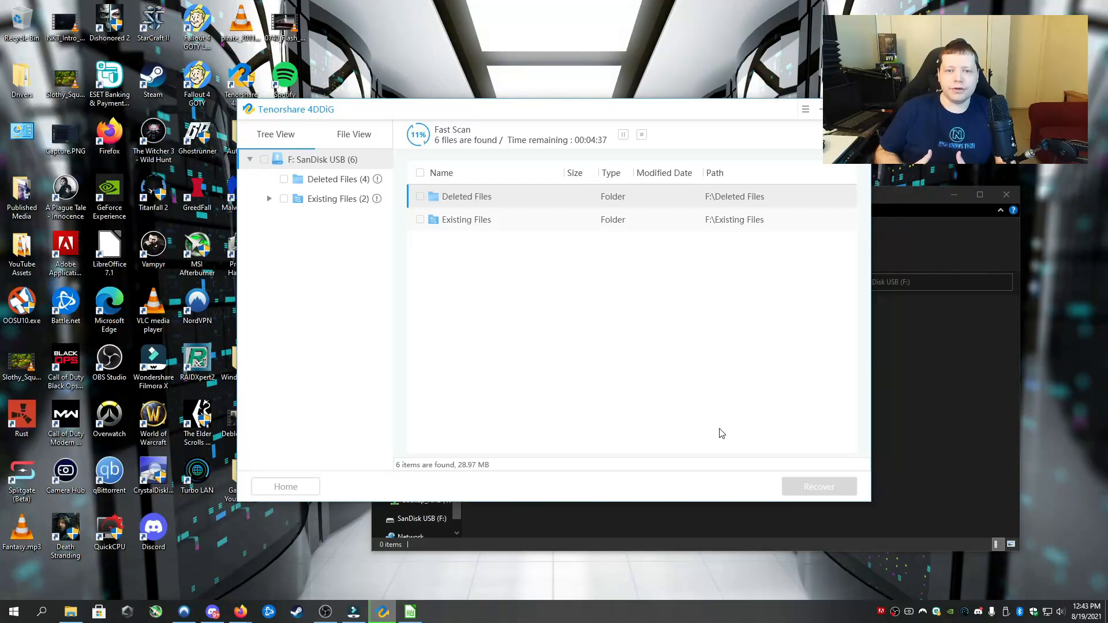
mouse_move(347, 178)
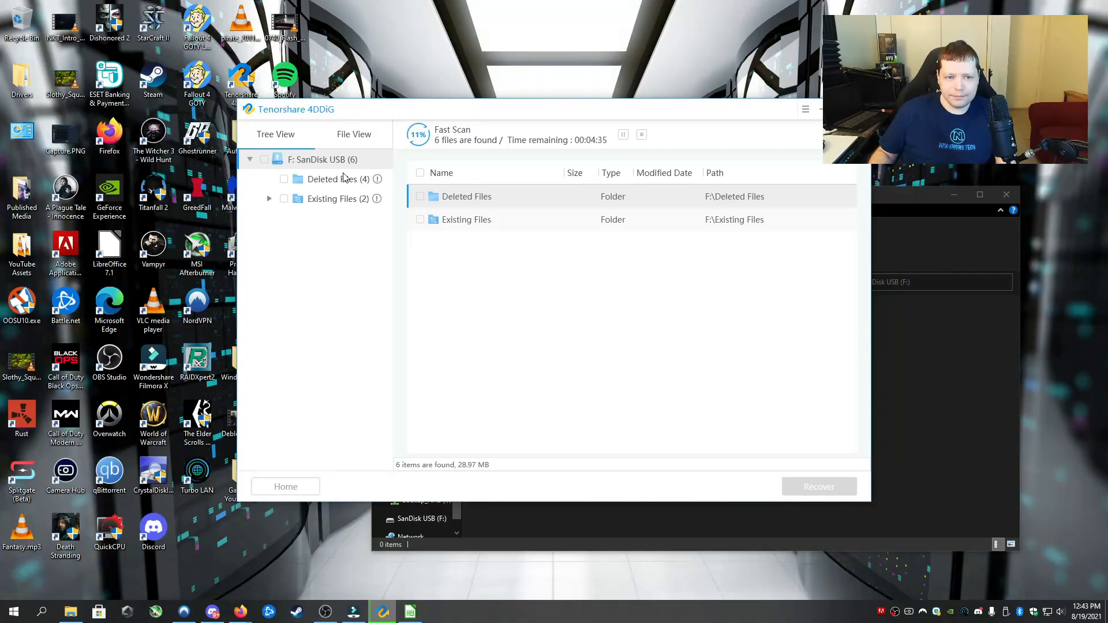
- Check all four files in Deleted Files and expand Existing Files
click(333, 179)
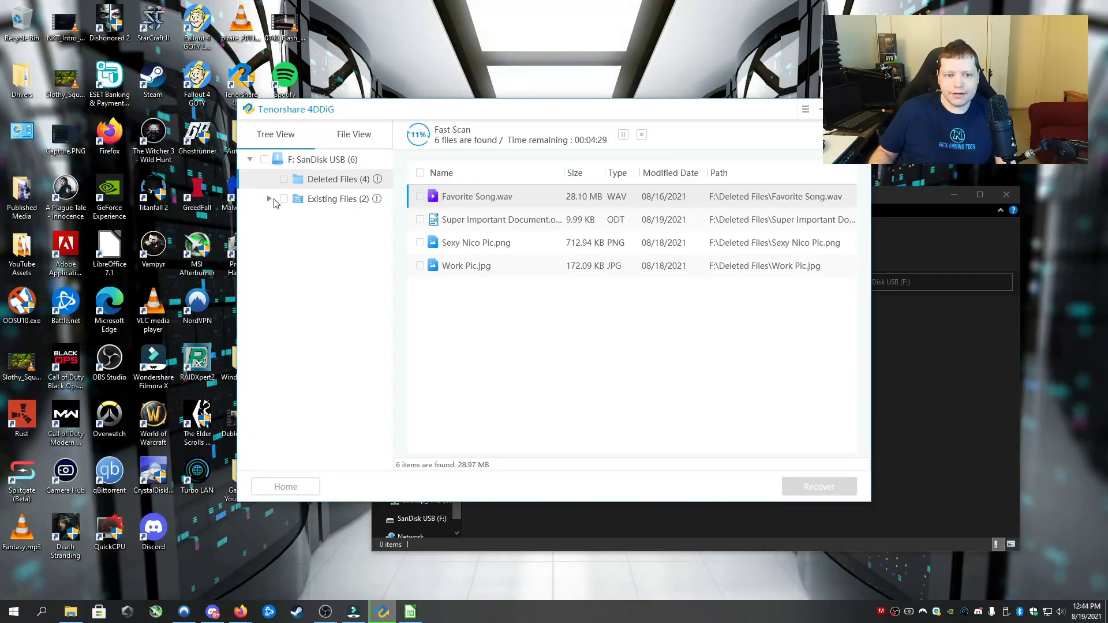
click(269, 199)
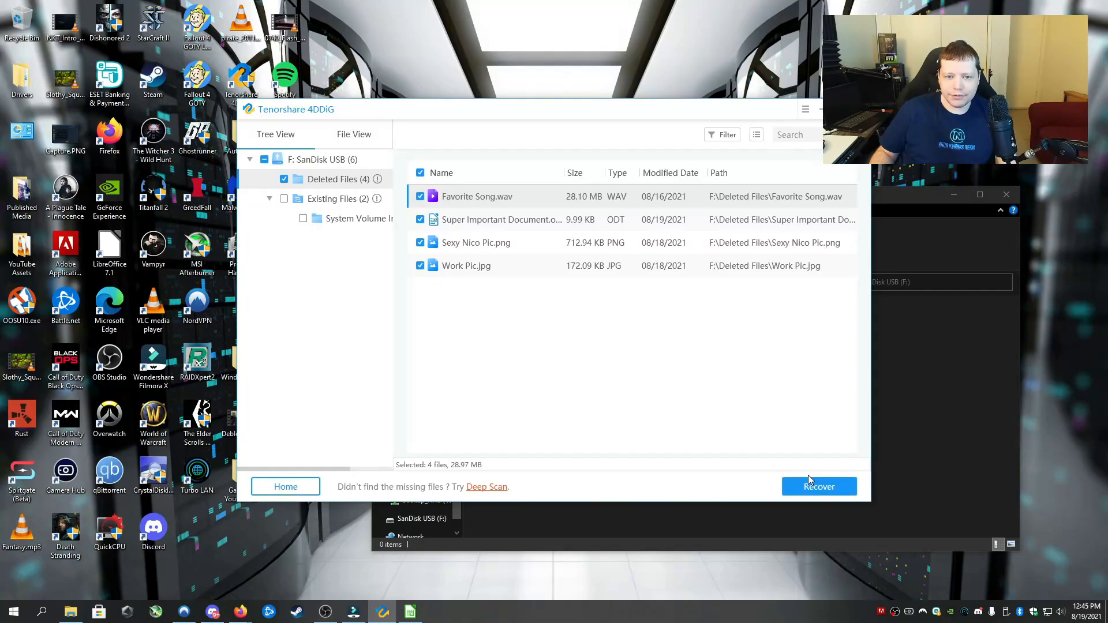
- Recover the four checked files (28.97 MB) with Desktop as the save path
click(819, 486)
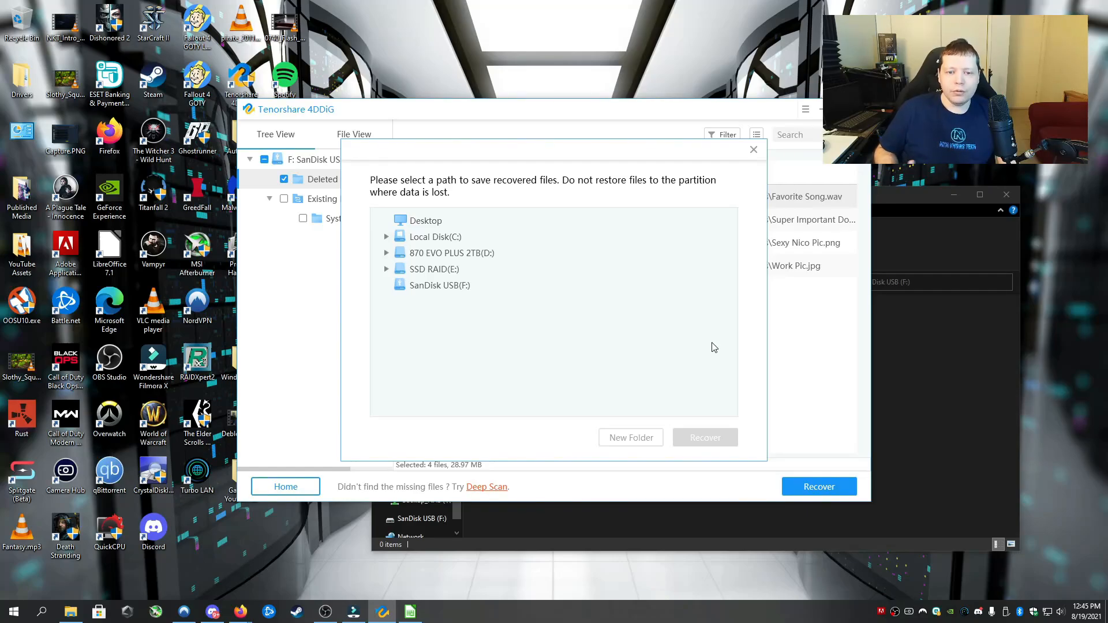
mouse_move(443, 220)
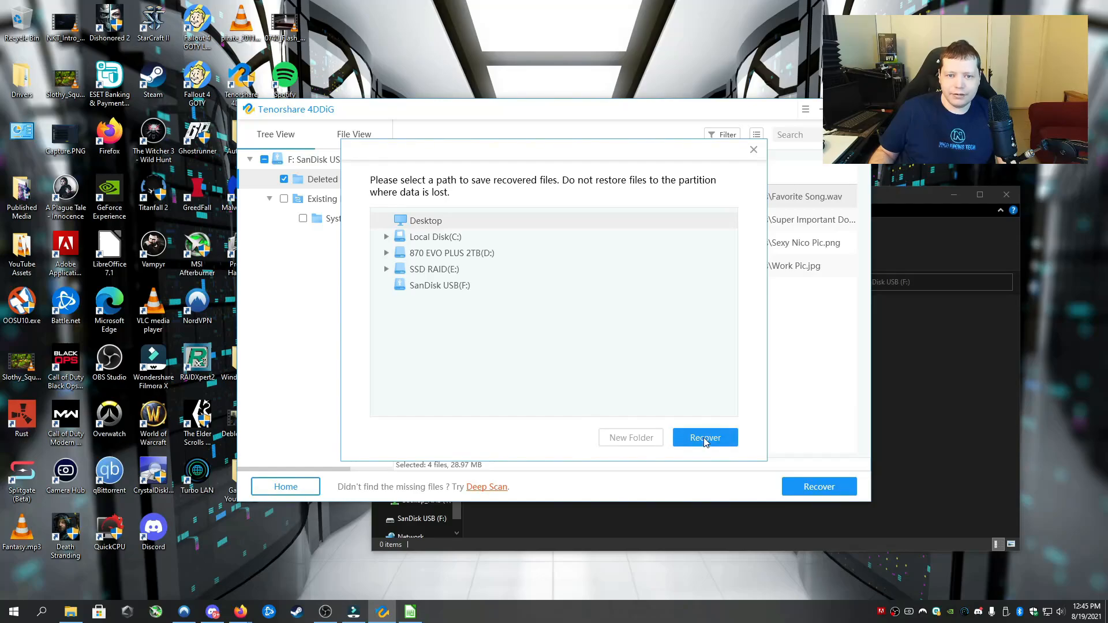
click(705, 437)
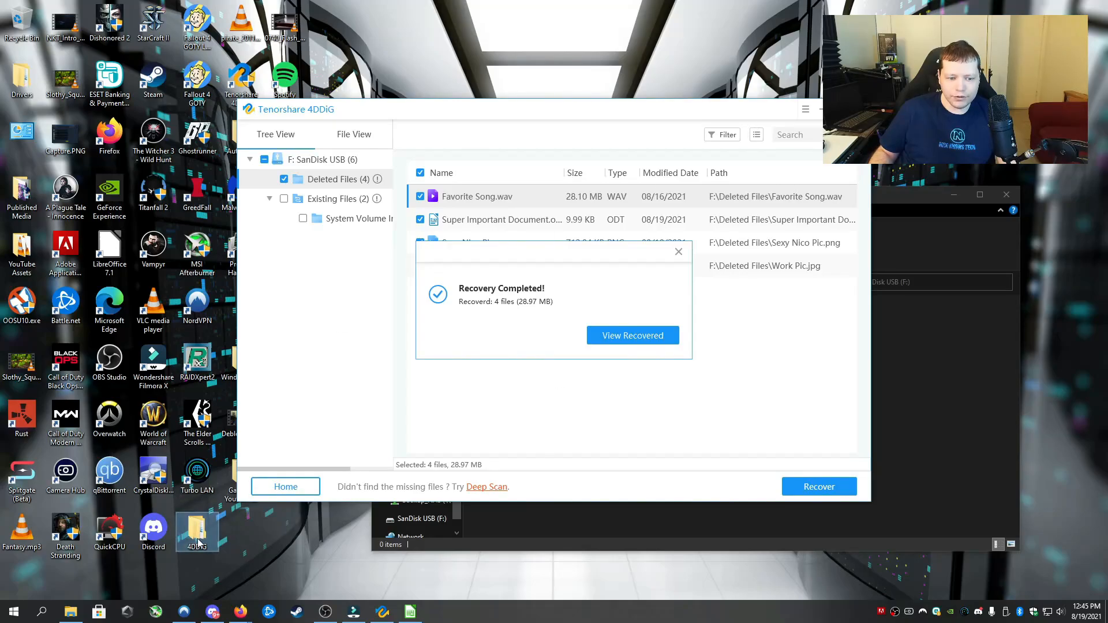
- Open the recovered F > Deleted Files folder and launch Super Important Document.odt in Writer
click(632, 335)
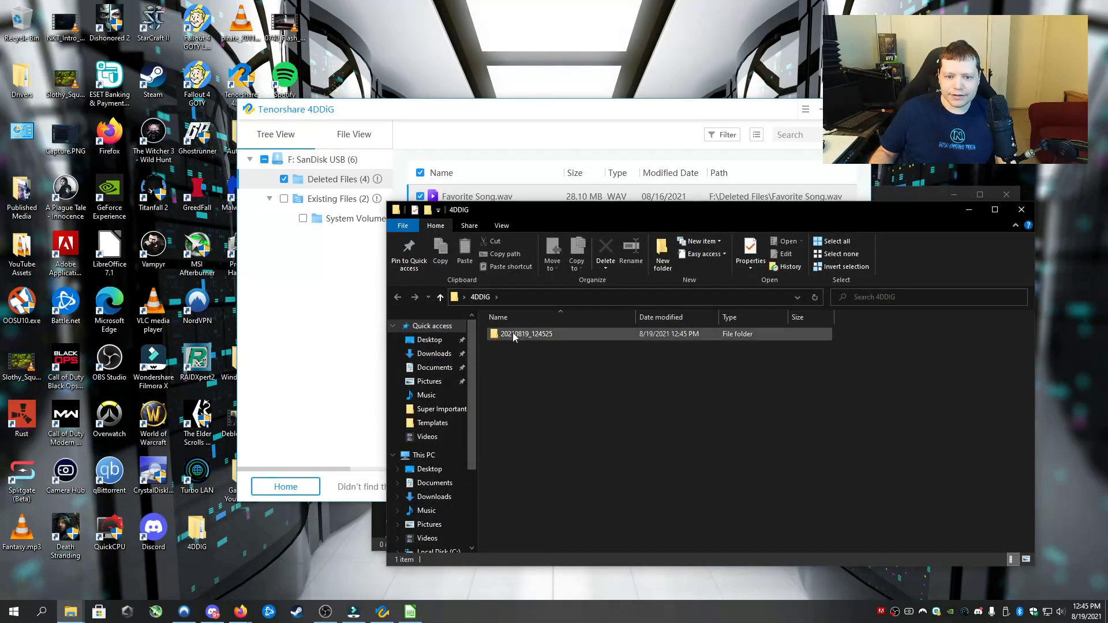
double_click(526, 334)
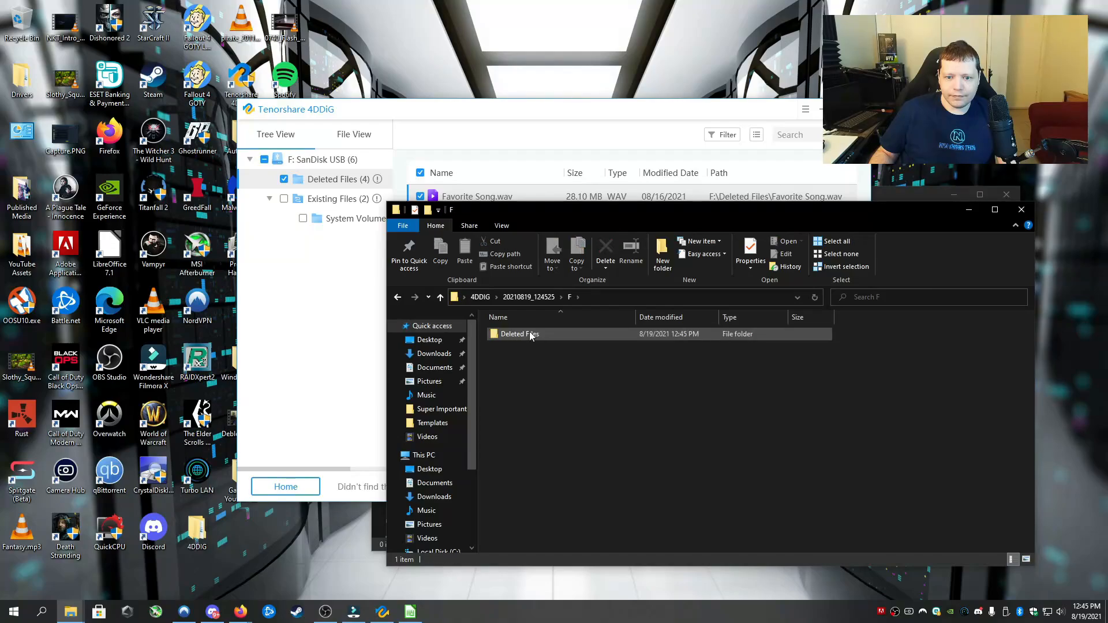
double_click(520, 334)
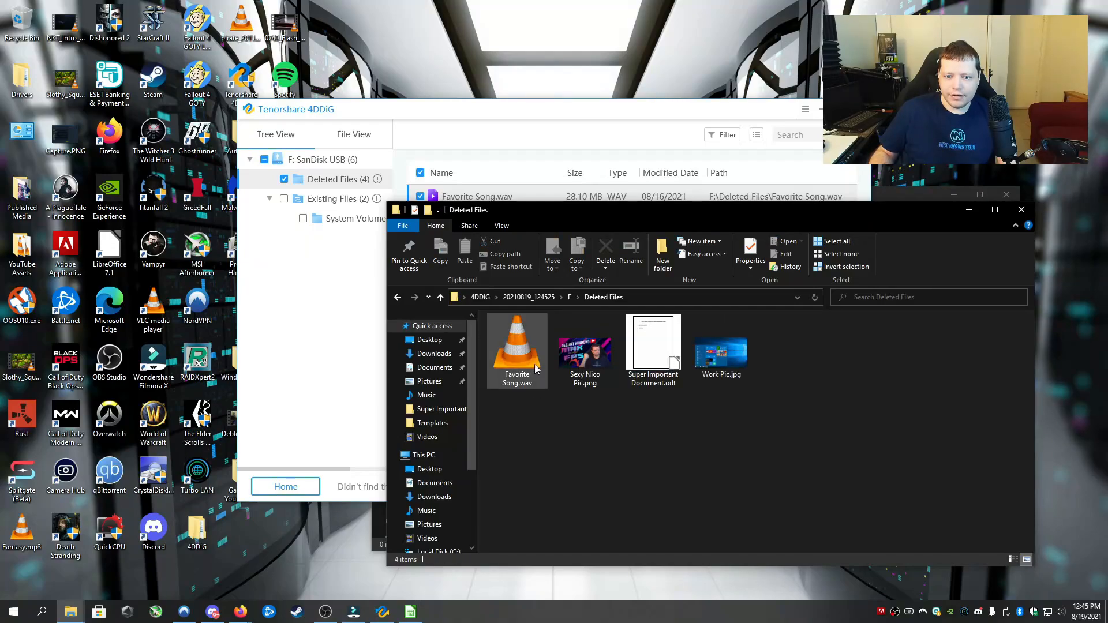
click(585, 346)
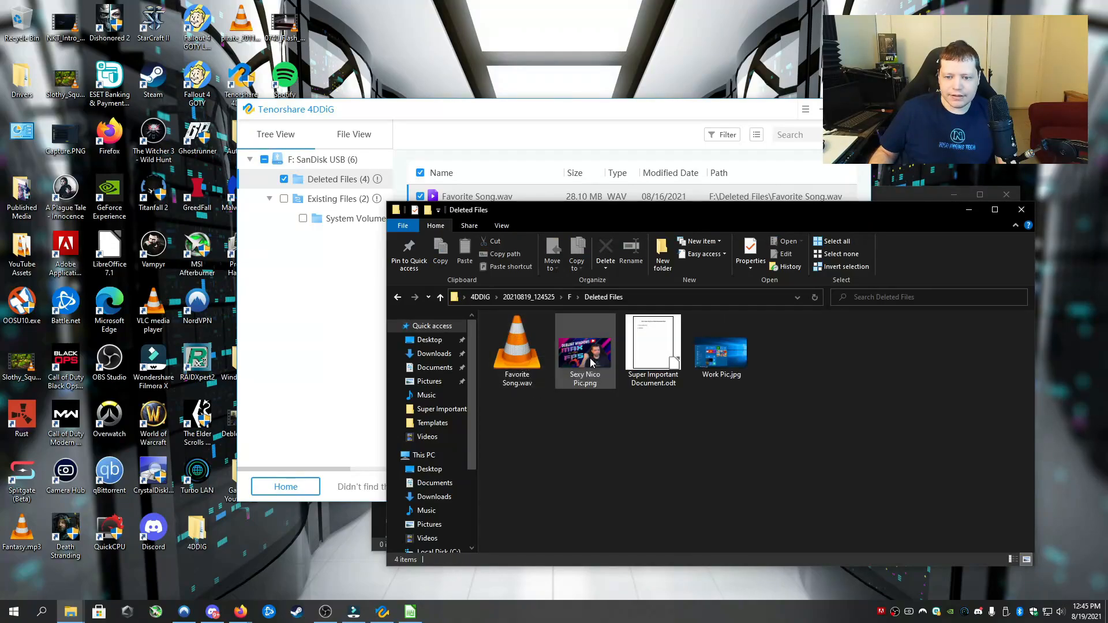
double_click(652, 342)
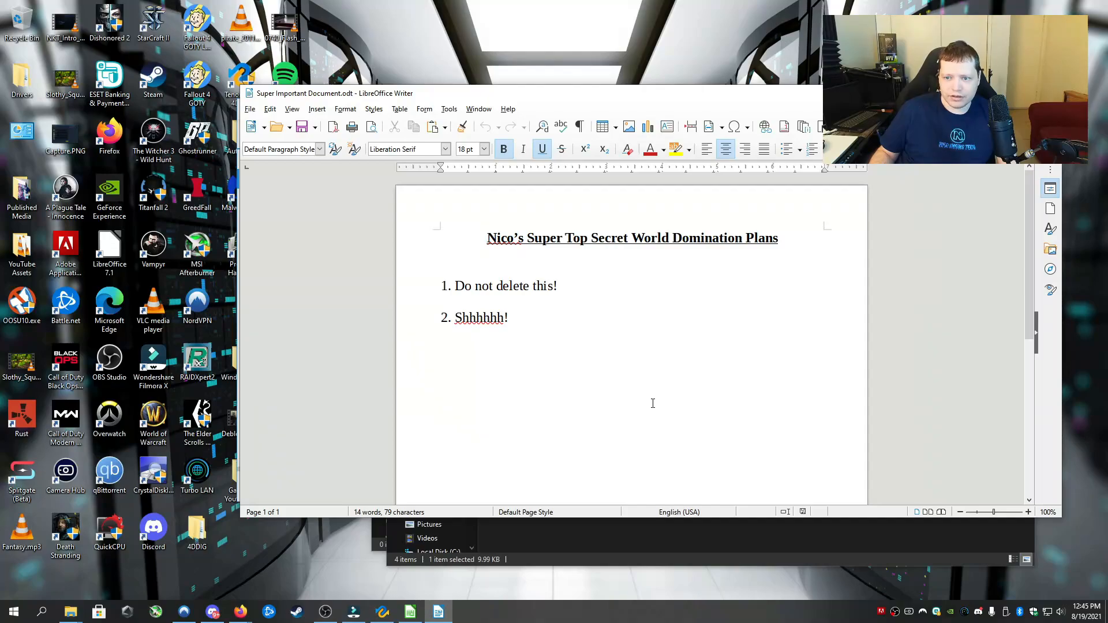
mouse_move(450, 326)
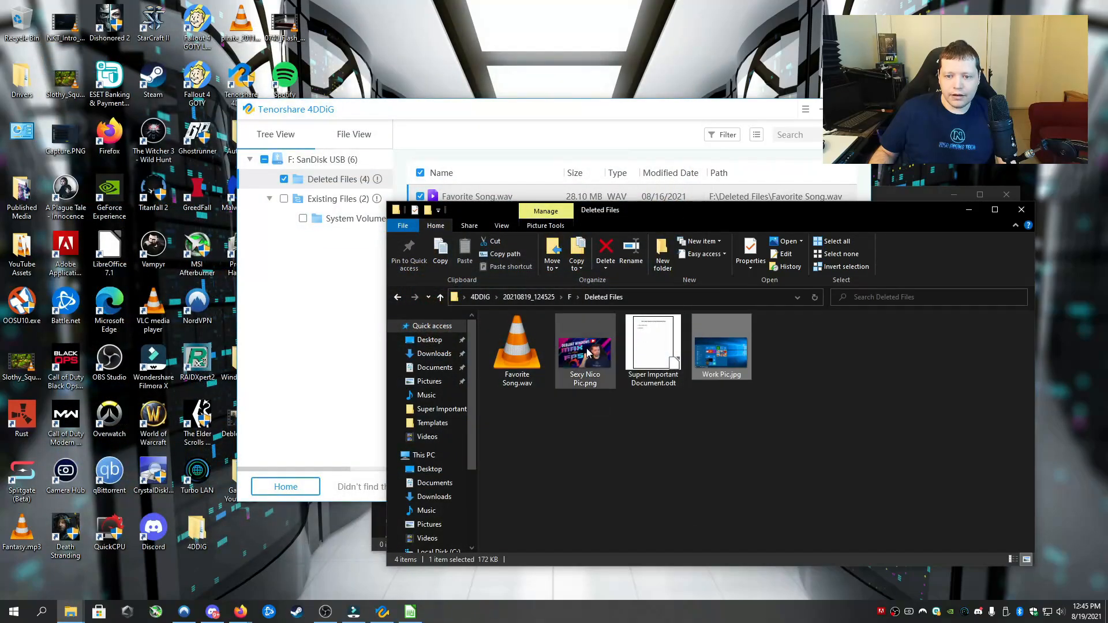
- Open the recovered Work Pic.jpg and the PNG picture, then select Favorite Song.wav
double_click(585, 347)
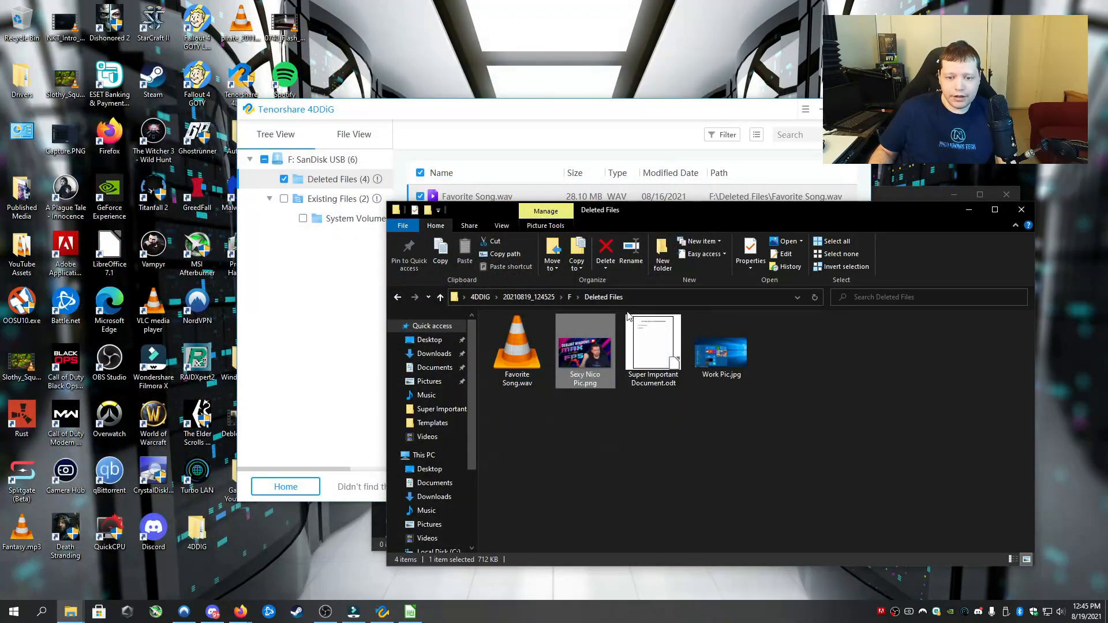
double_click(516, 346)
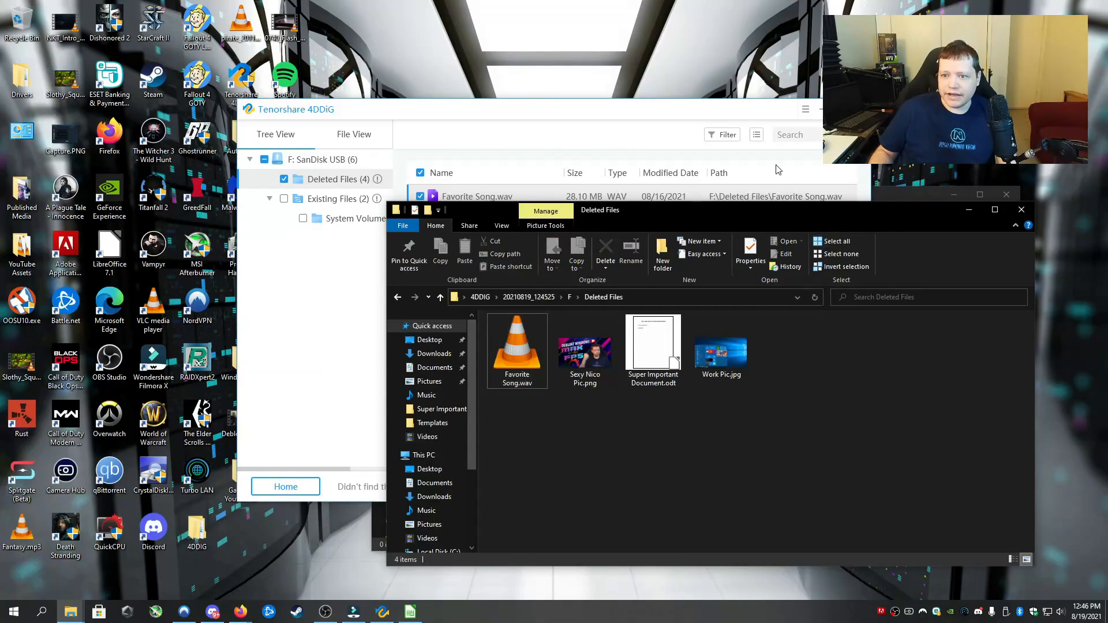
click(819, 486)
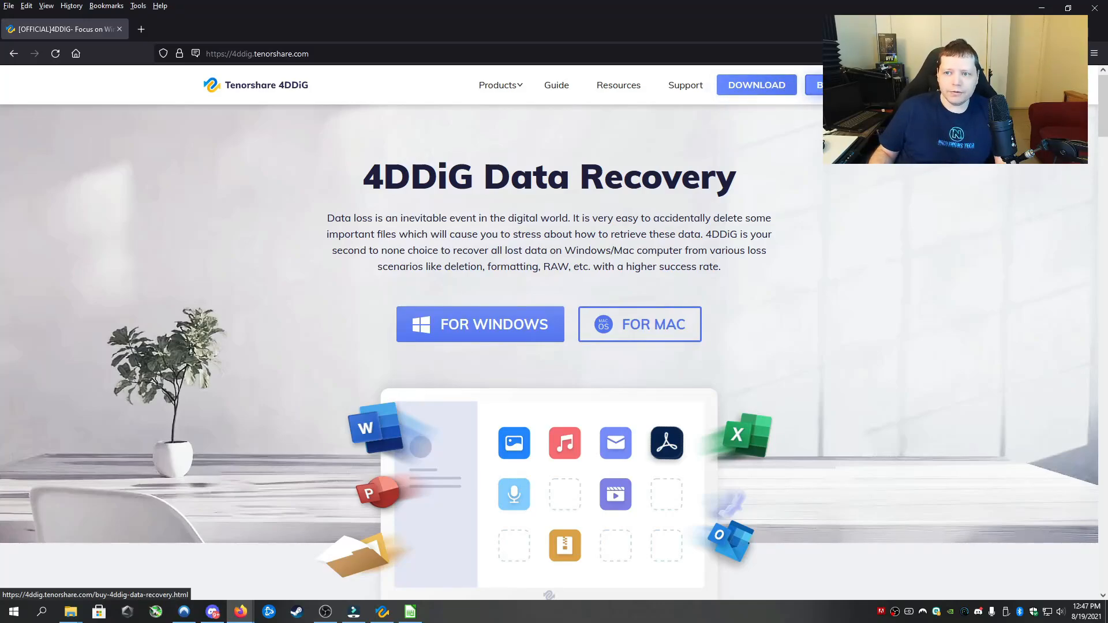
- Add the 59.95 USD Lifetime 4DDiG Windows Data Recovery license to the cart
click(480, 325)
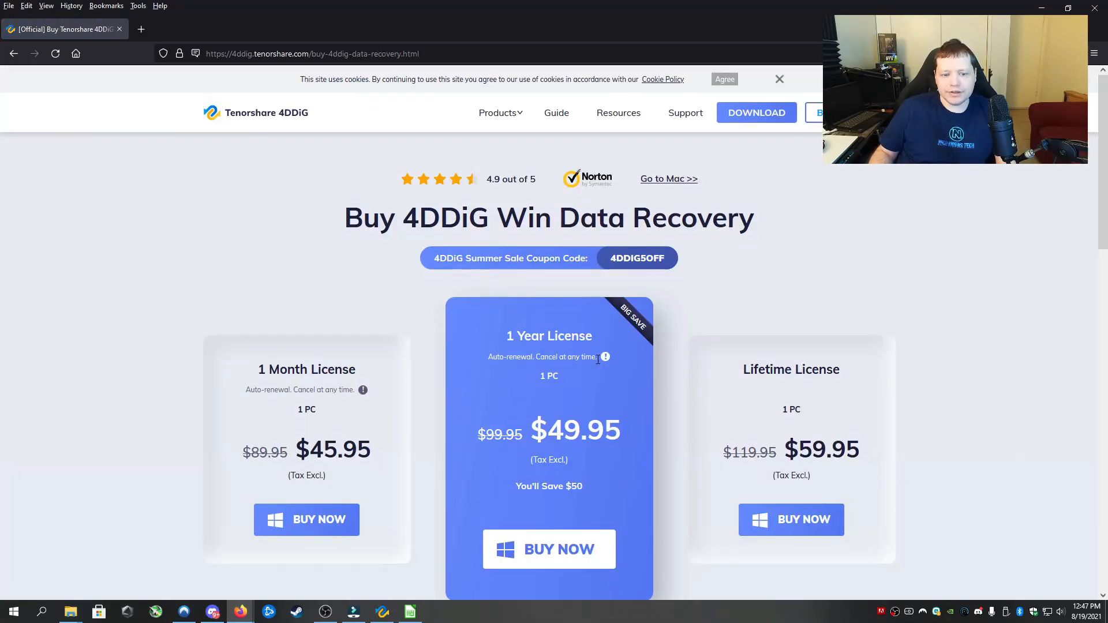
mouse_move(456, 469)
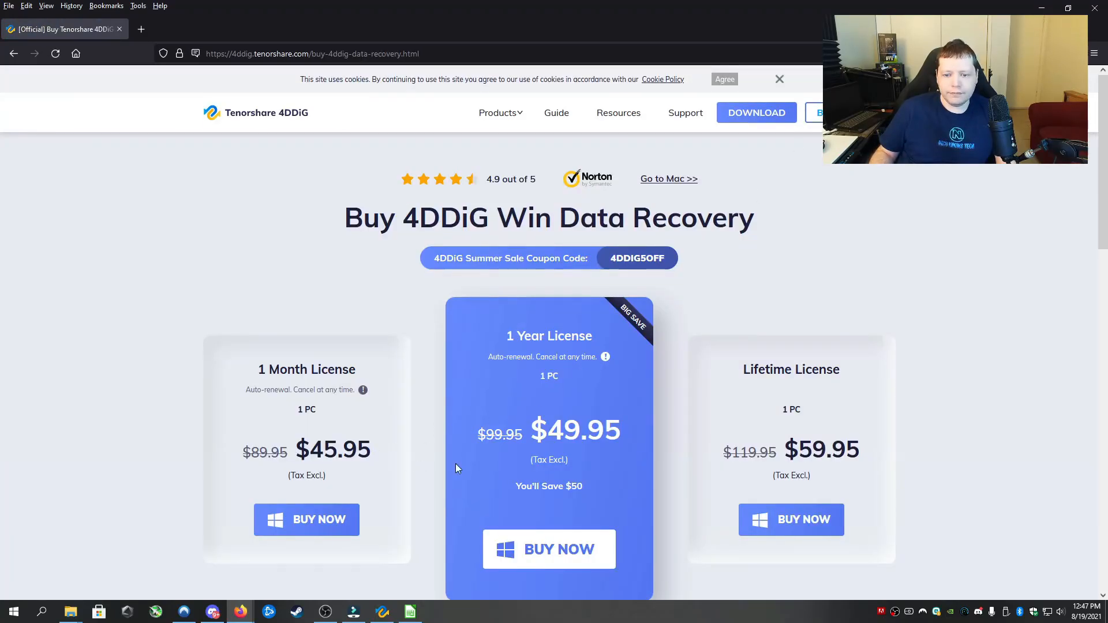
mouse_move(620, 461)
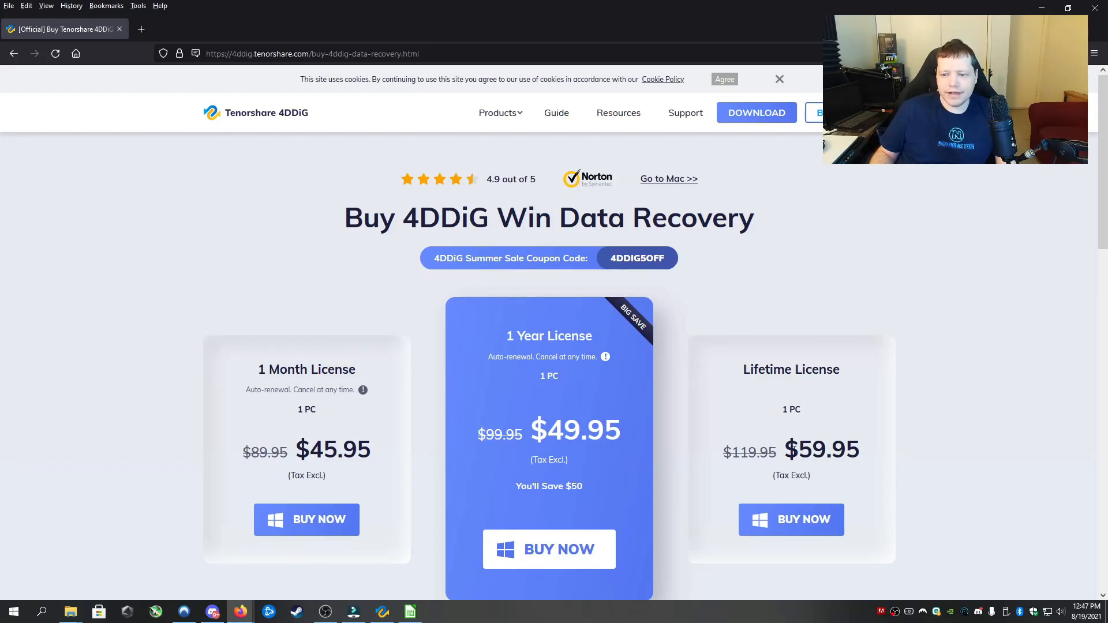
mouse_move(829, 508)
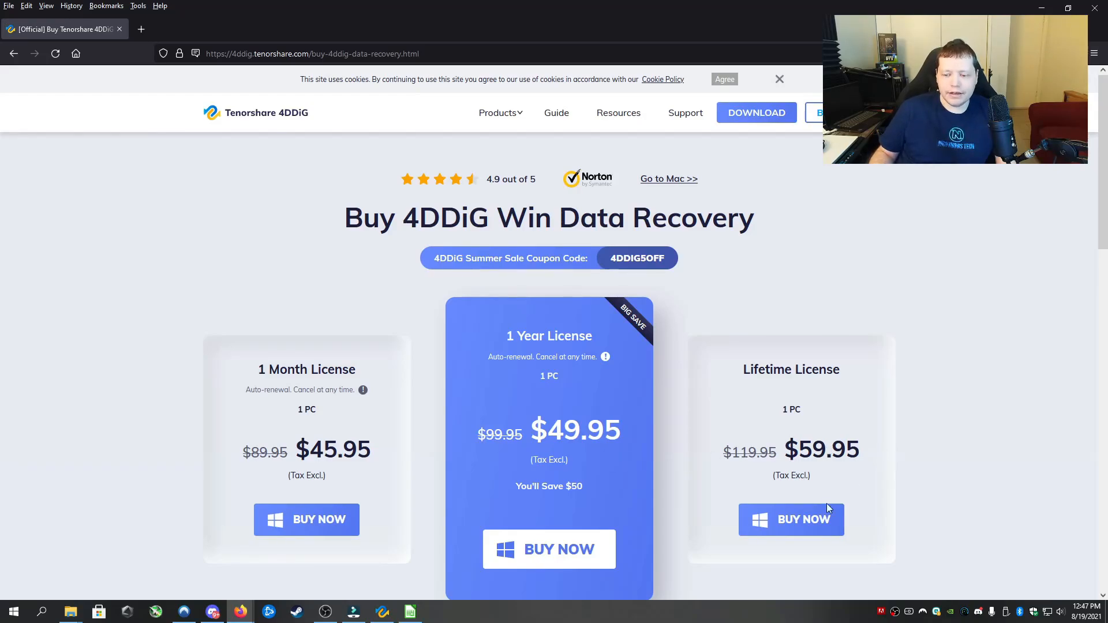
click(791, 519)
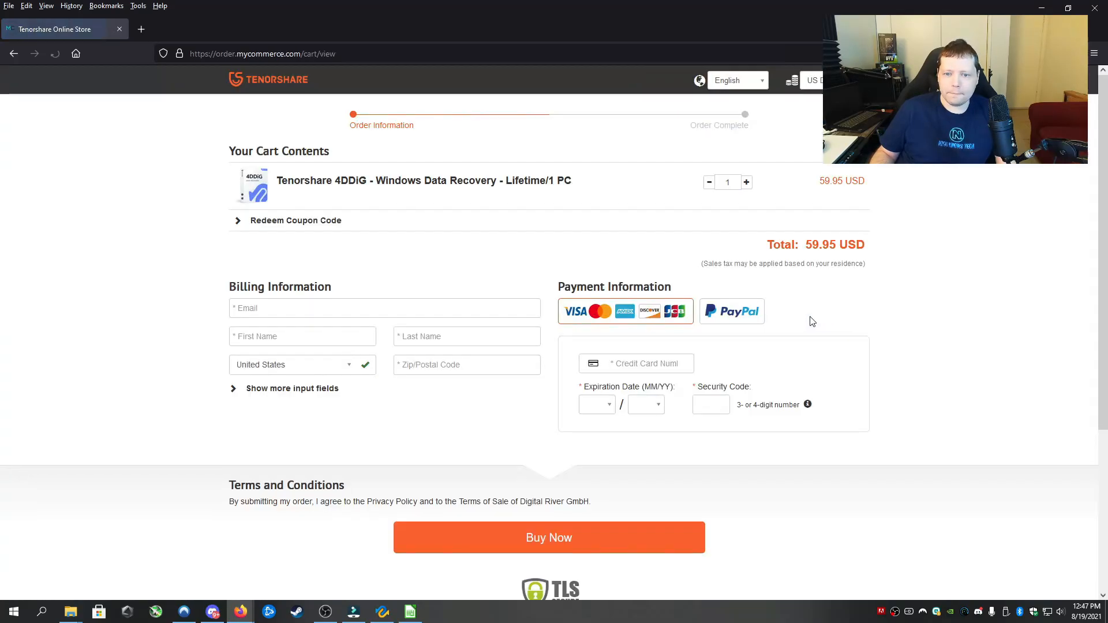
- Redeem the 'Nico' coupon for 30% off, bringing the total to 41.96 USD
click(295, 220)
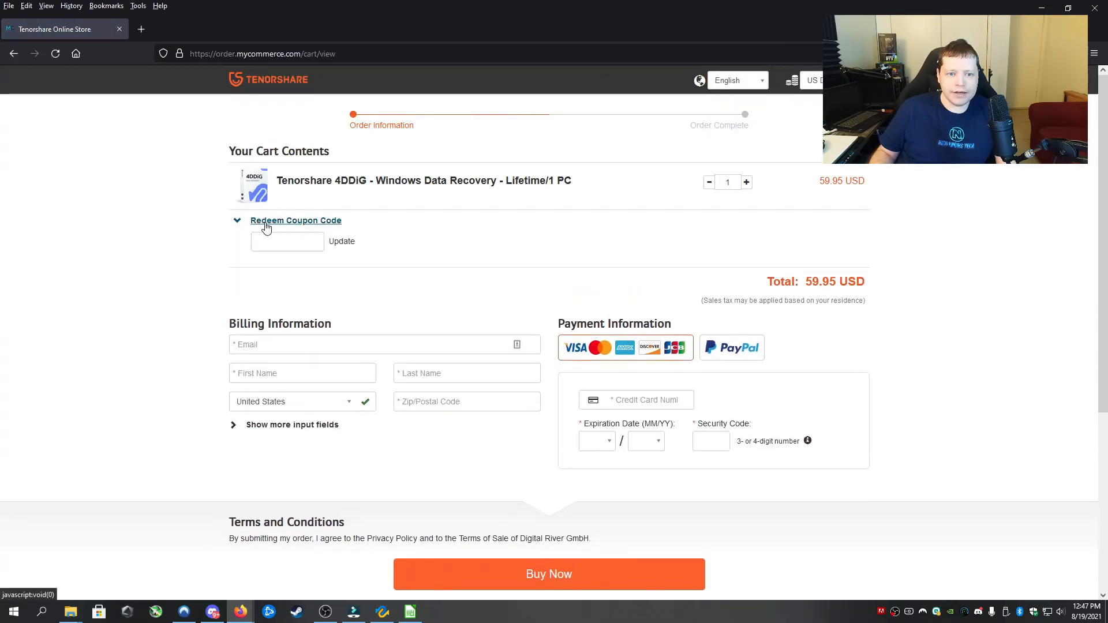
text(Nico Knows Tec)
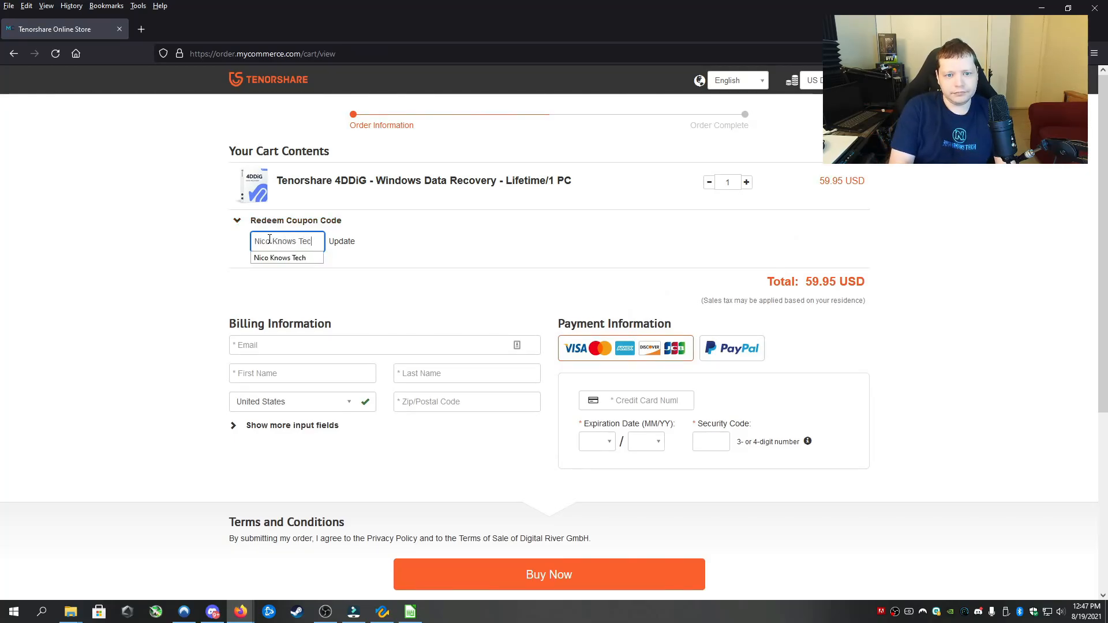
click(549, 574)
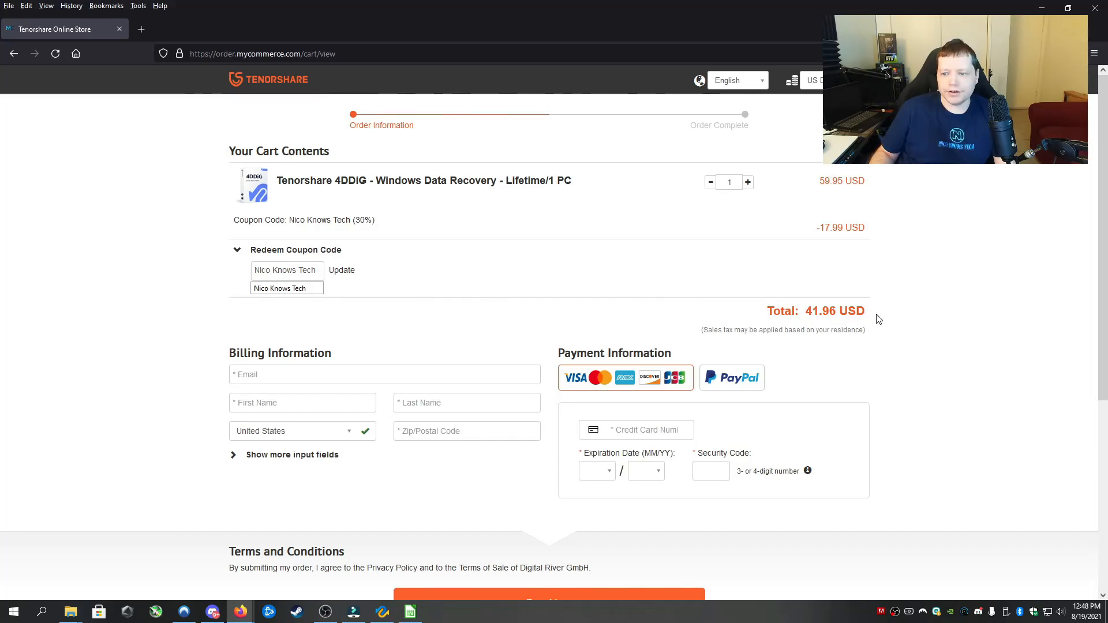
scroll(down, 3)
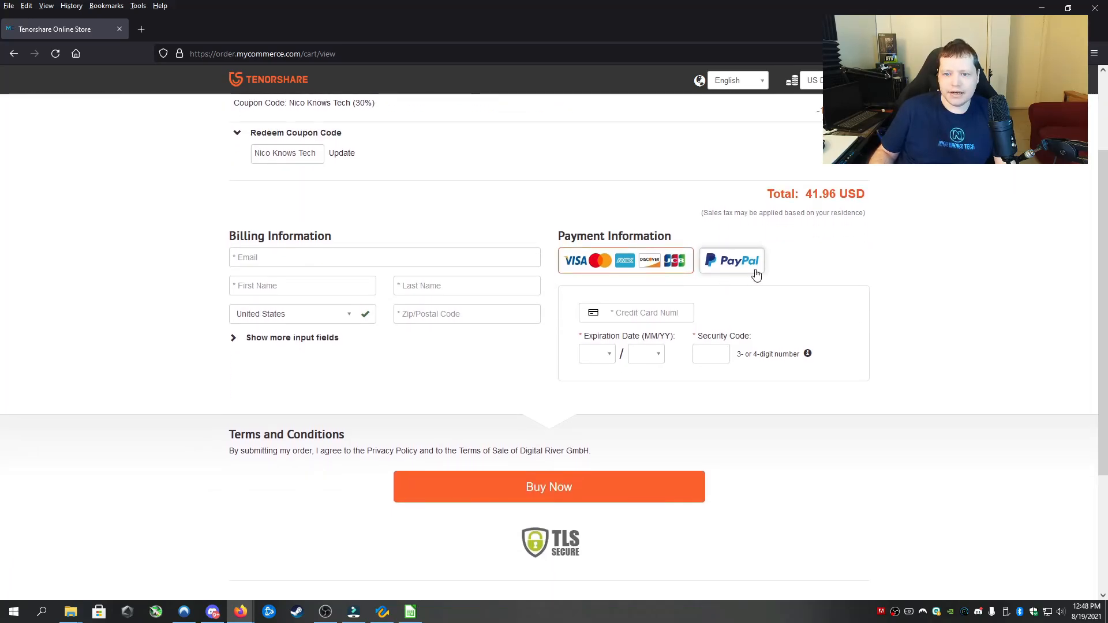
click(625, 261)
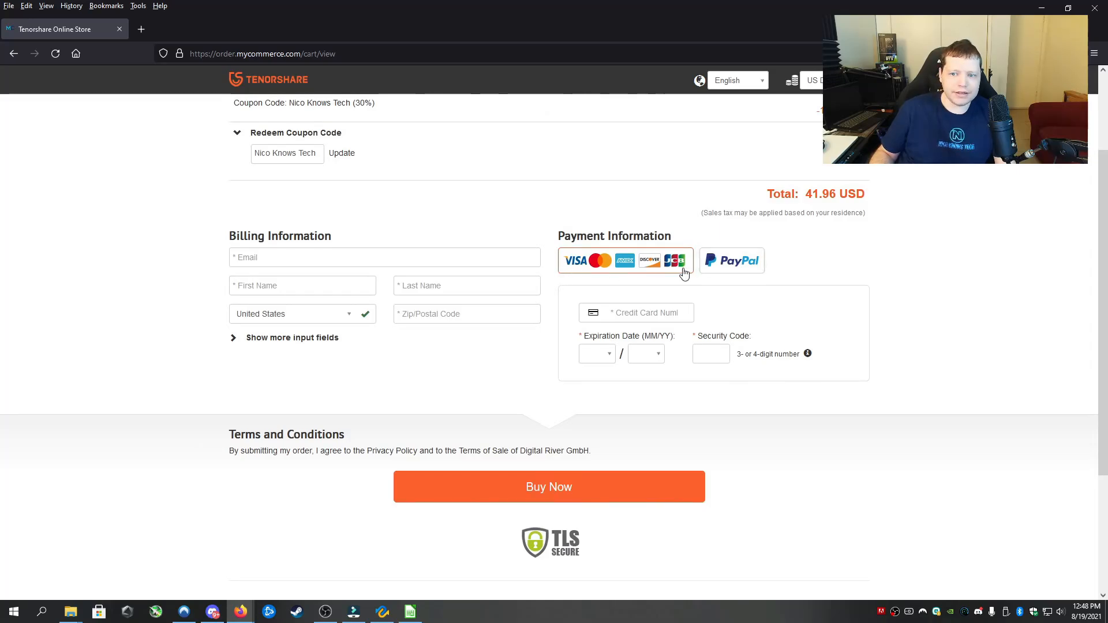
mouse_move(557, 494)
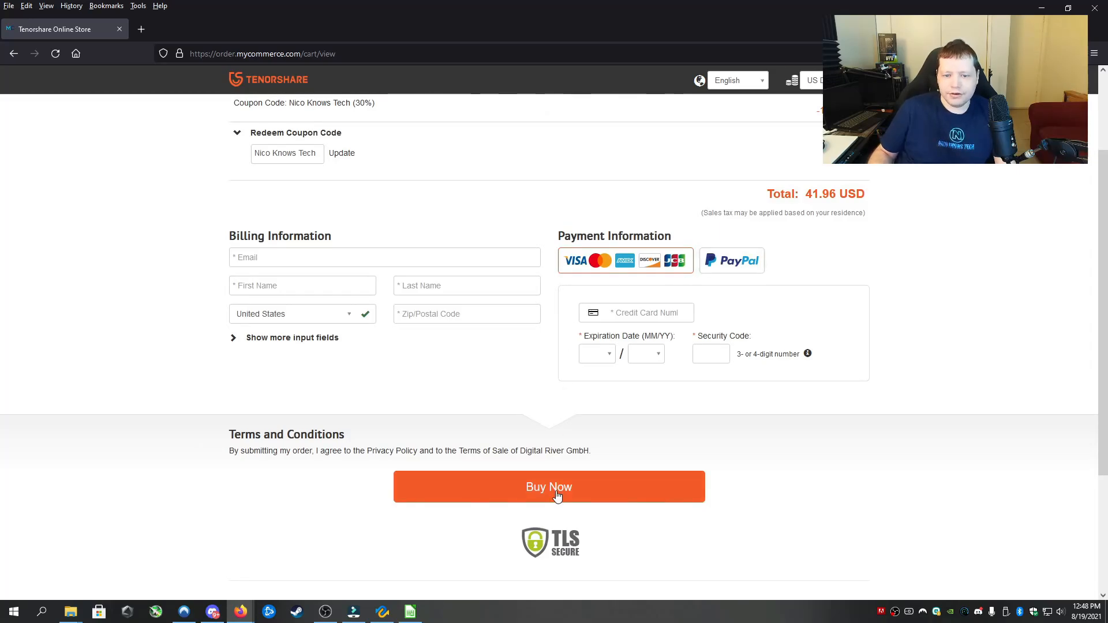